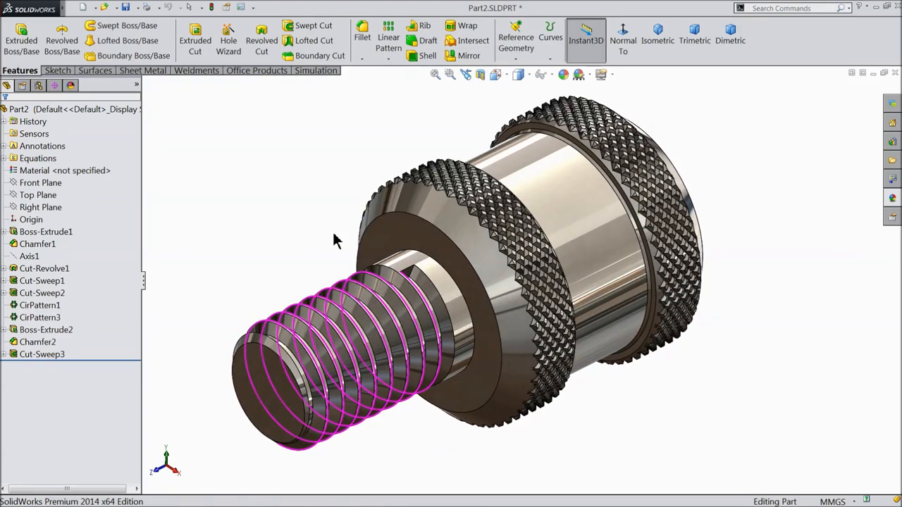
# Orbit the thumb screw to inspect its thread and knurling from several angles
pyautogui.moveTo(335, 240); pyautogui.dragTo(515, 289)
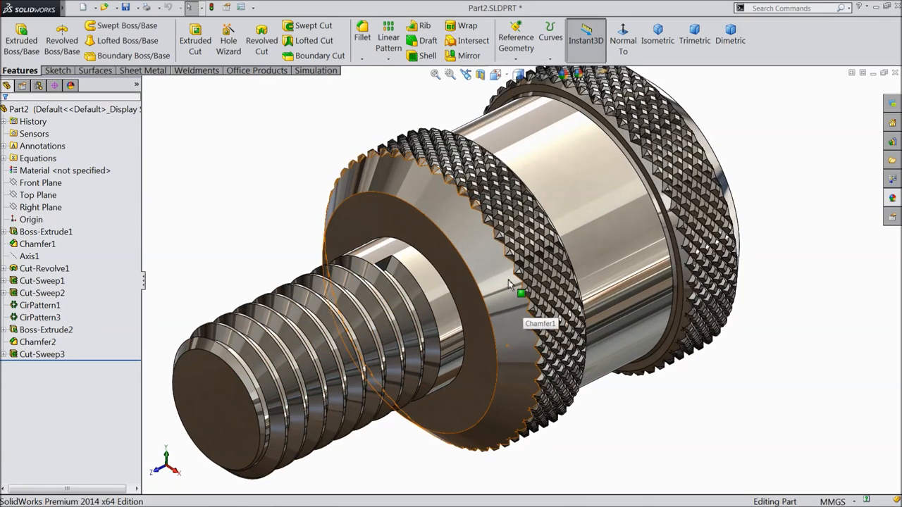
pyautogui.moveTo(522, 292); pyautogui.dragTo(490, 289)
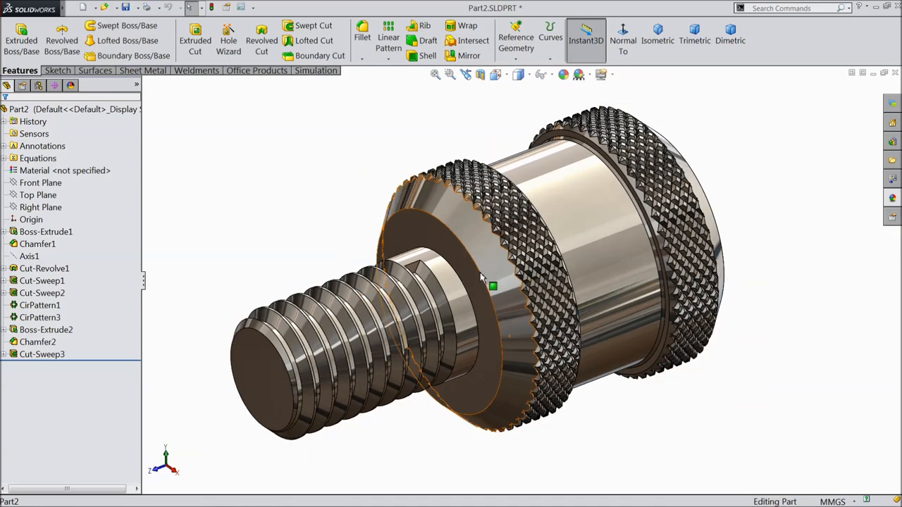
pyautogui.moveTo(493, 282); pyautogui.dragTo(563, 275)
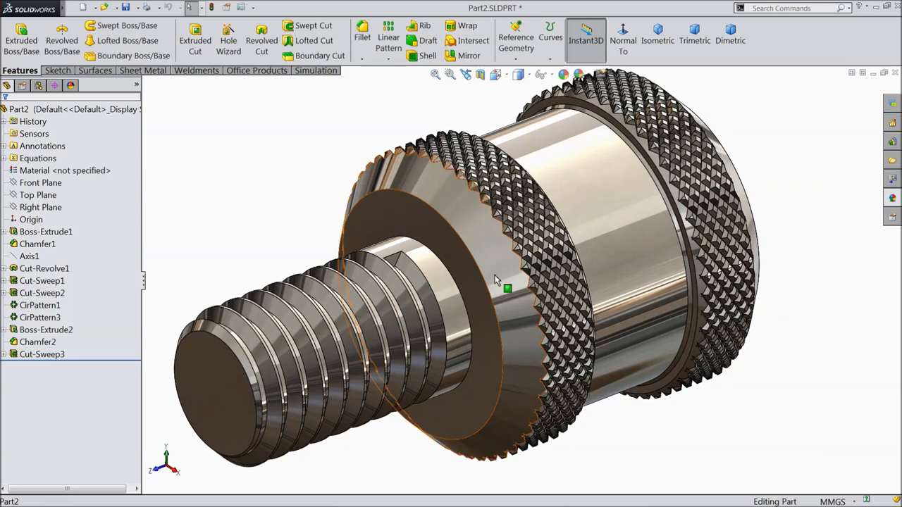
pyautogui.moveTo(321, 209)
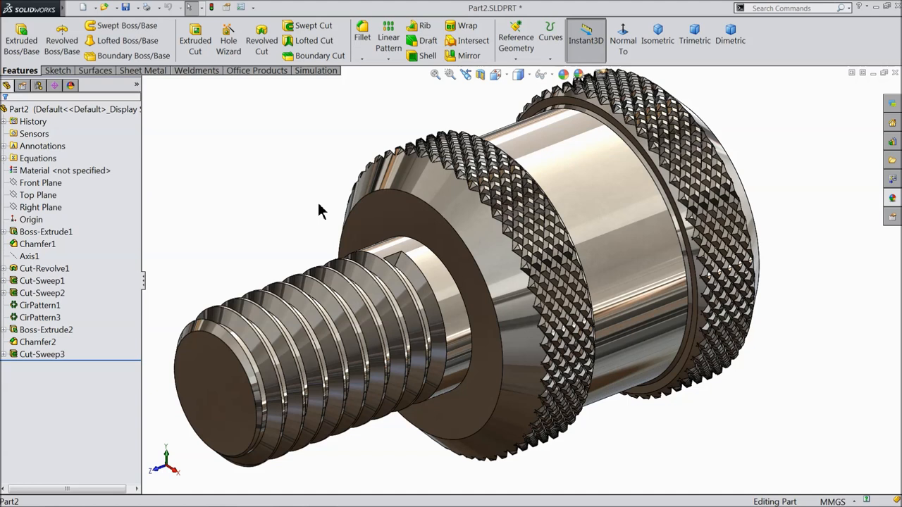
pyautogui.moveTo(266, 180)
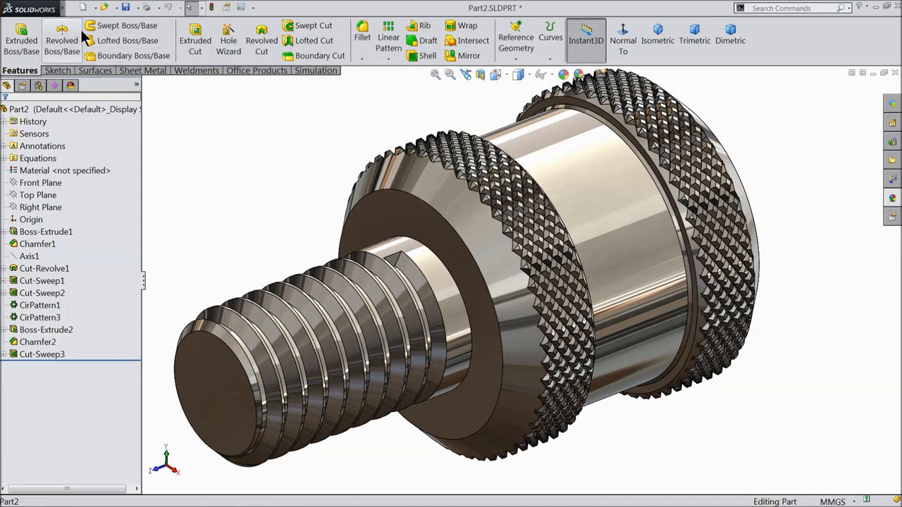
# Switch RealView Graphics off from the View > Display menu for plain grey shading
pyautogui.click(73, 9)
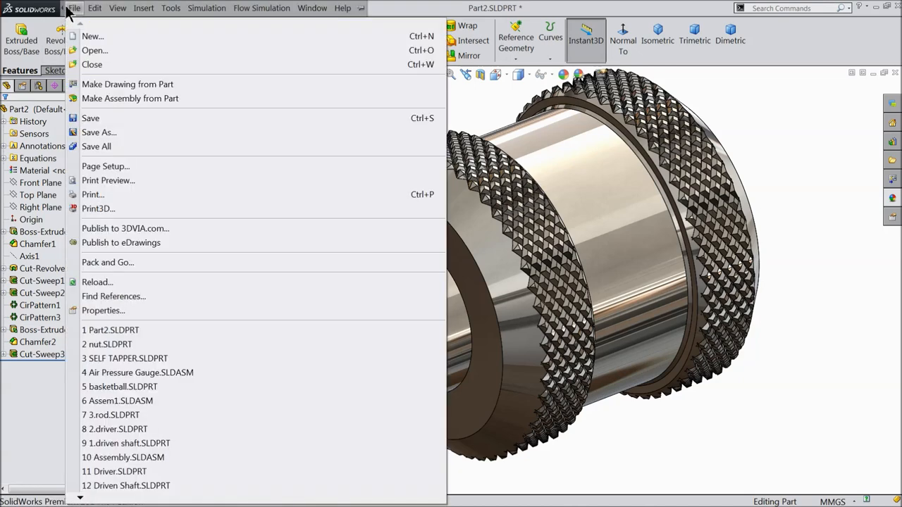
pyautogui.click(117, 8)
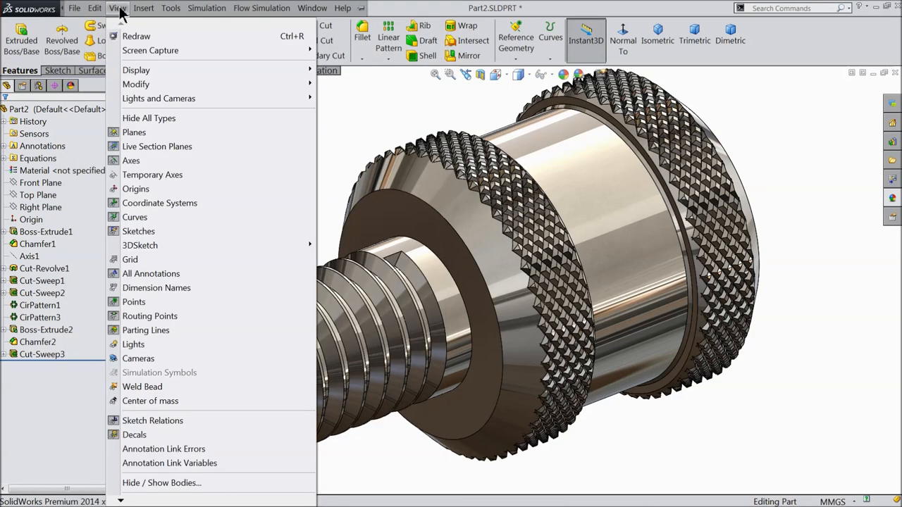
pyautogui.moveTo(126, 65)
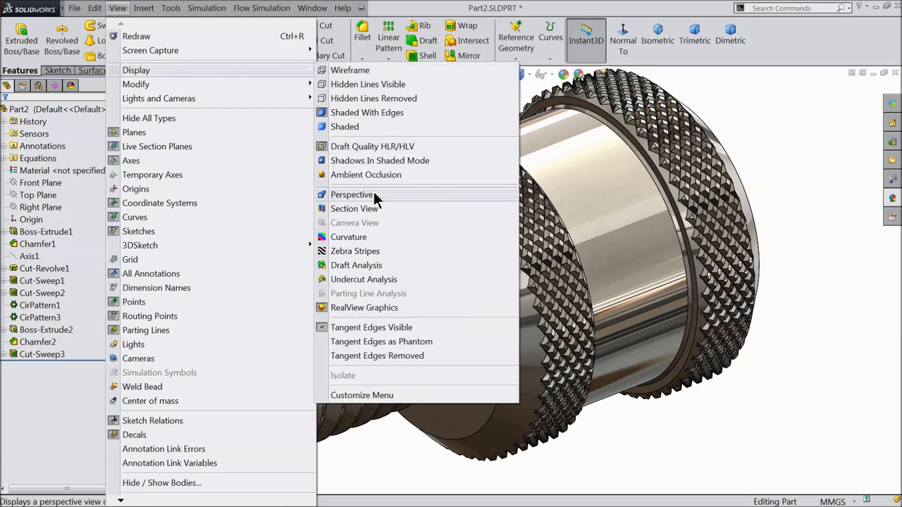
pyautogui.moveTo(379, 314)
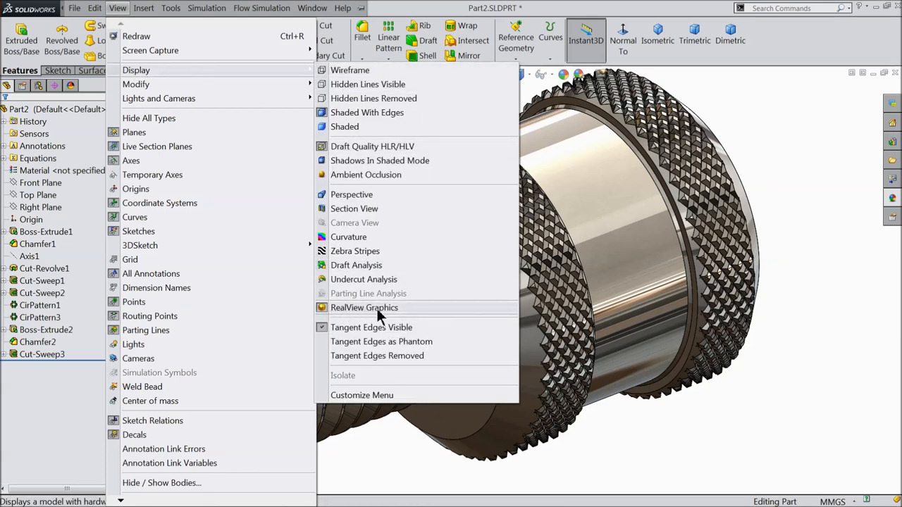
pyautogui.click(363, 307)
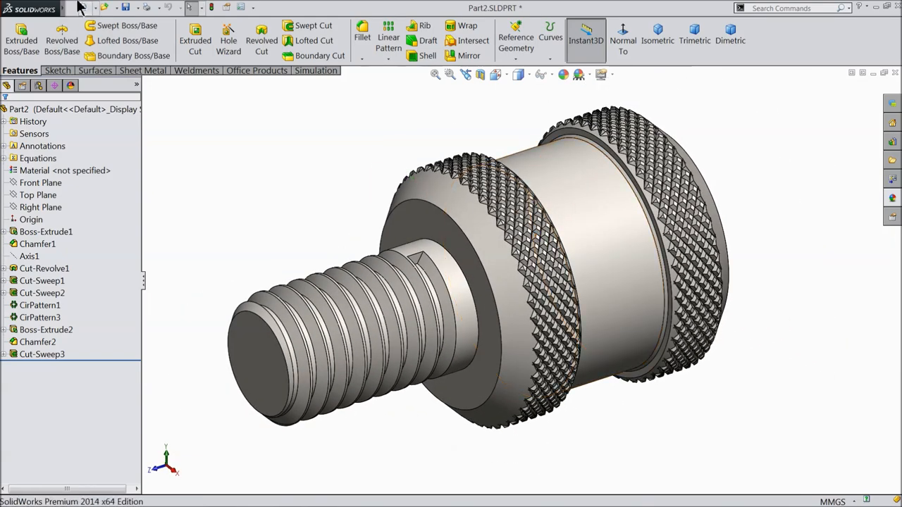
# Switch RealView Graphics back on from View > Display so the screw renders shiny again
pyautogui.click(118, 8)
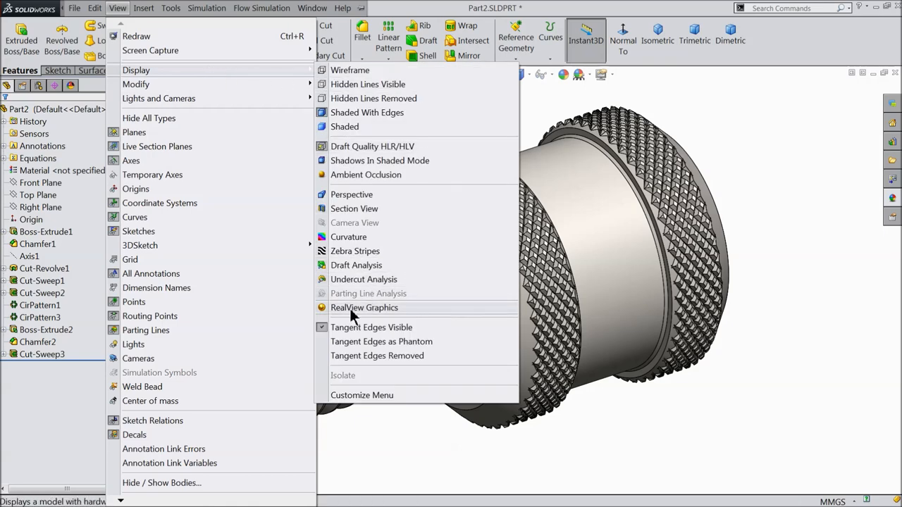
pyautogui.moveTo(331, 318)
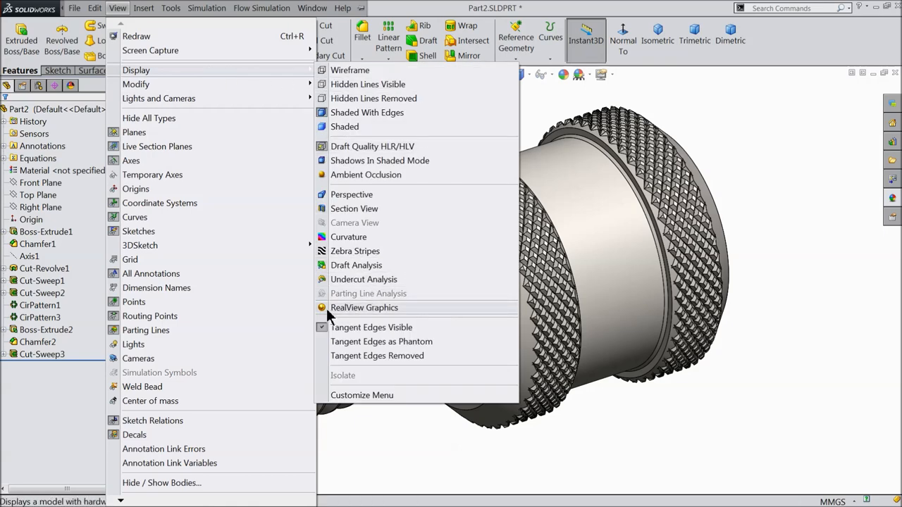
pyautogui.moveTo(327, 313)
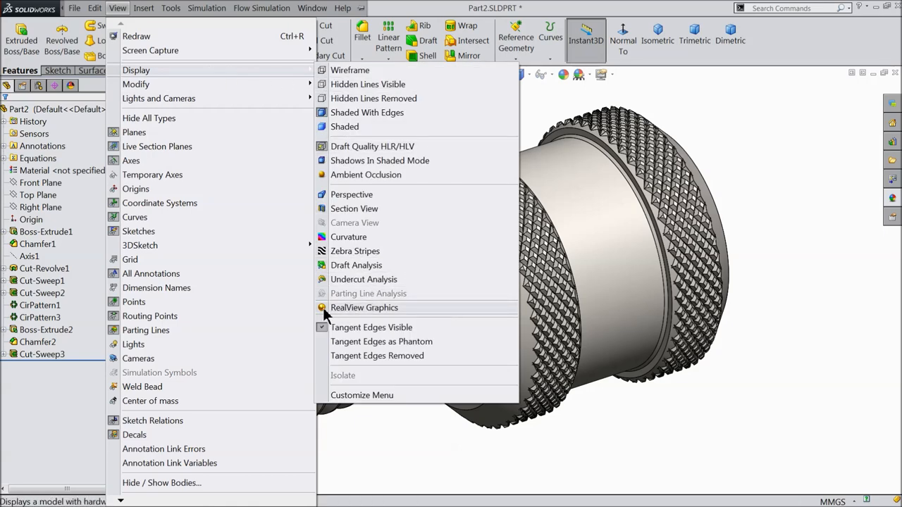
pyautogui.moveTo(331, 316)
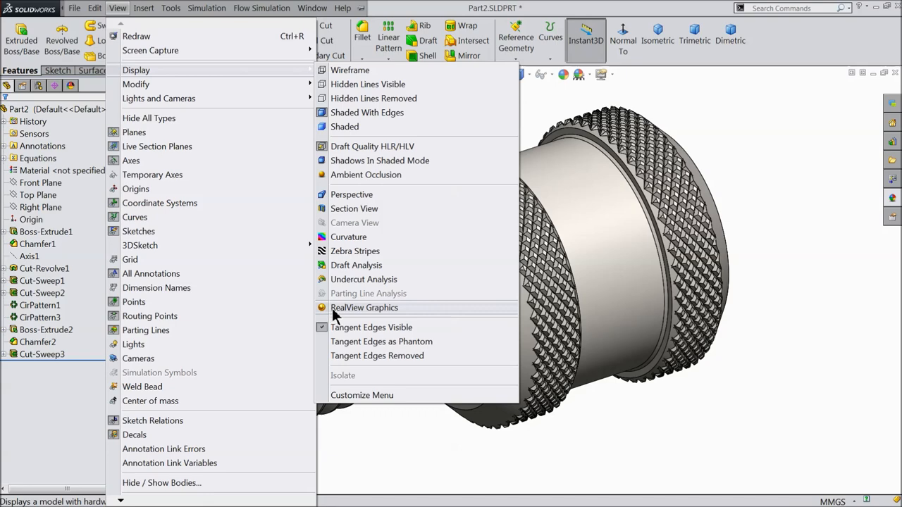
pyautogui.click(364, 307)
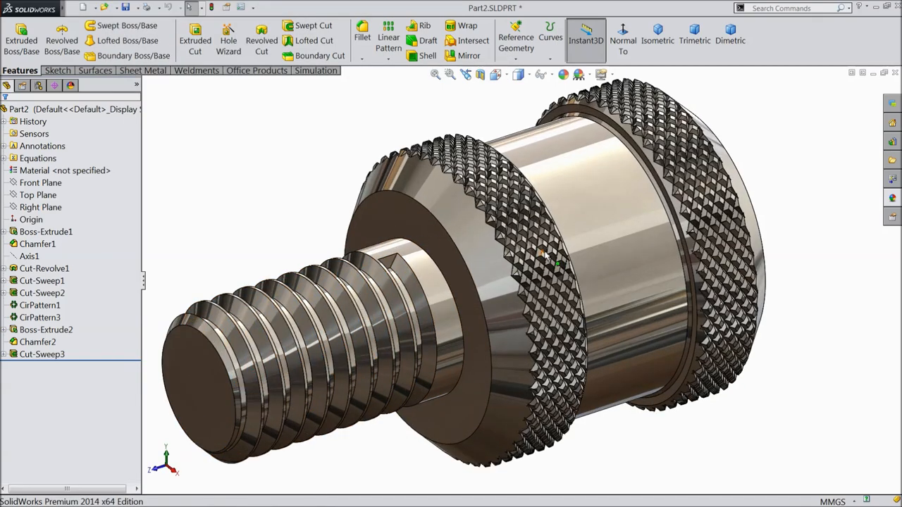
pyautogui.moveTo(894, 204)
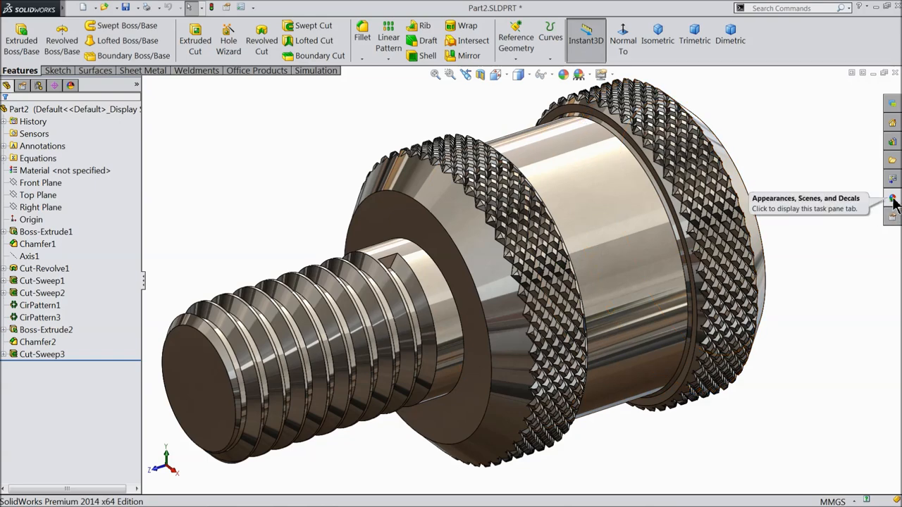
# From the Metal appearances, preview chrome and bronze, then apply the copper finish to the screw
pyautogui.click(894, 205)
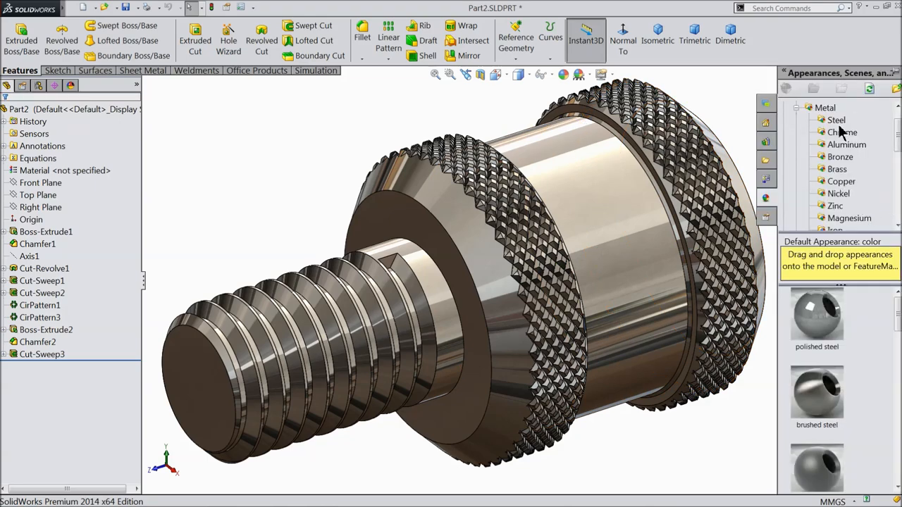
pyautogui.click(843, 133)
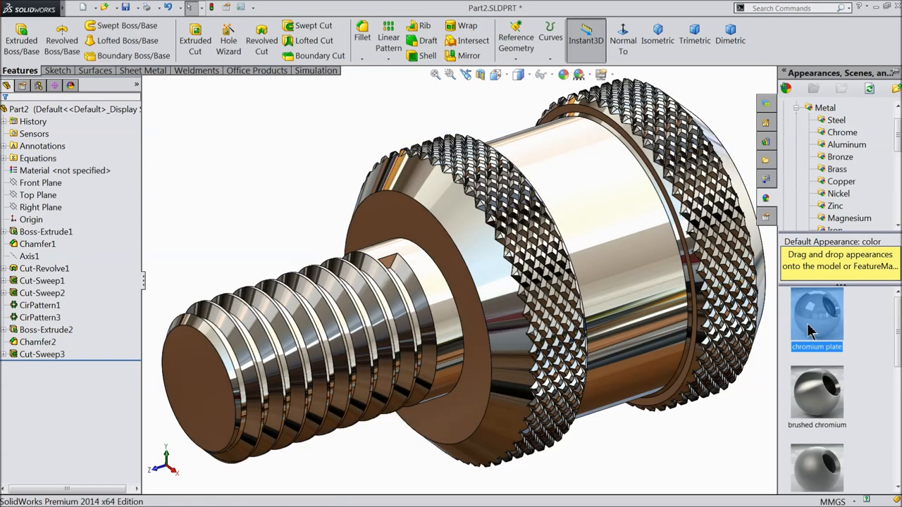
pyautogui.click(840, 156)
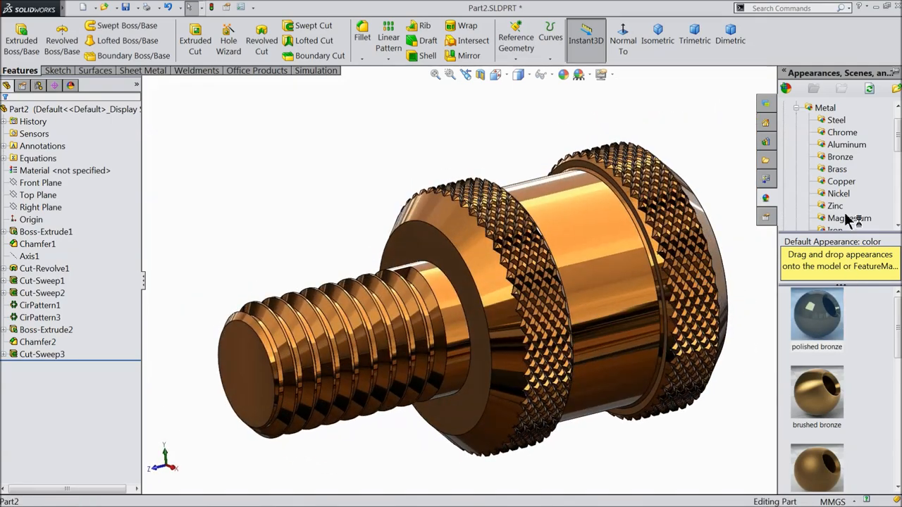
pyautogui.click(840, 180)
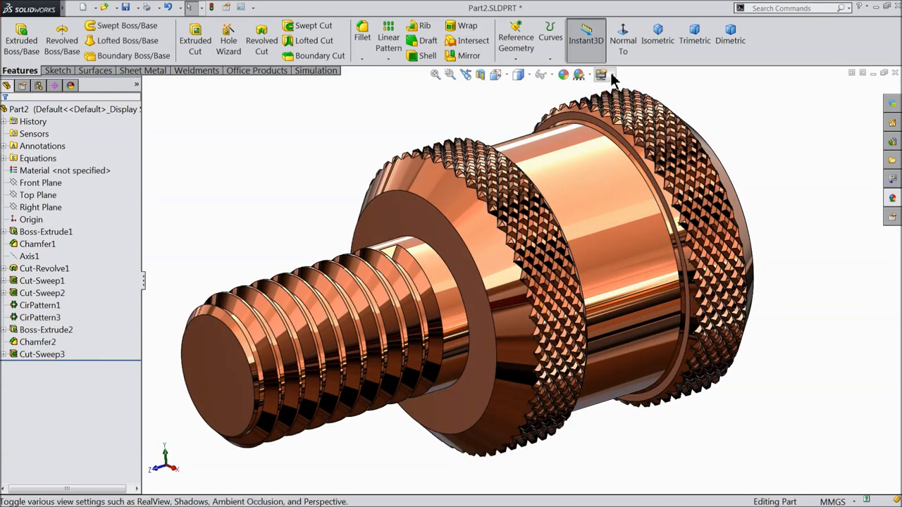
pyautogui.click(600, 76)
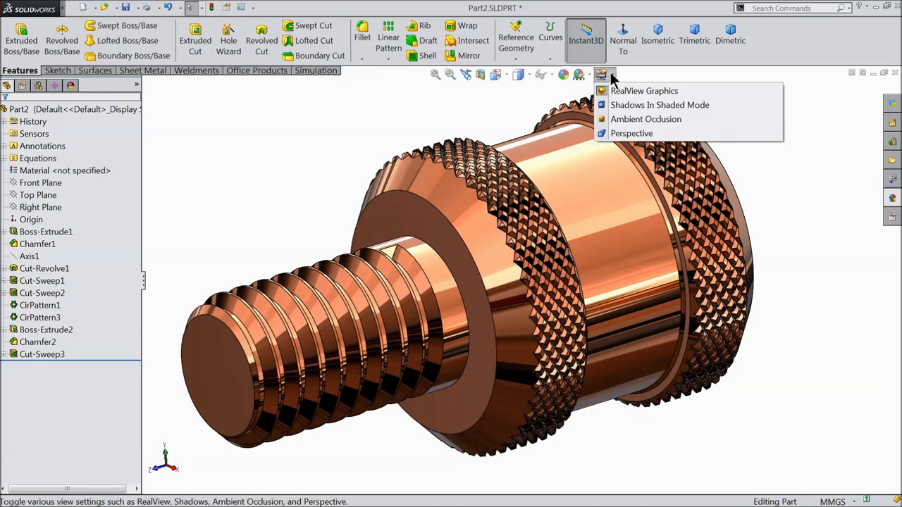
pyautogui.click(642, 90)
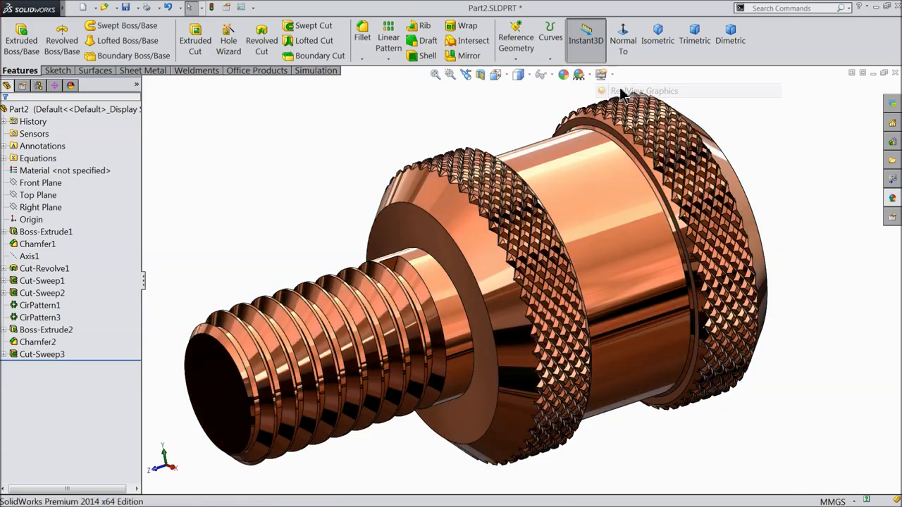
pyautogui.moveTo(621, 96); pyautogui.dragTo(618, 228)
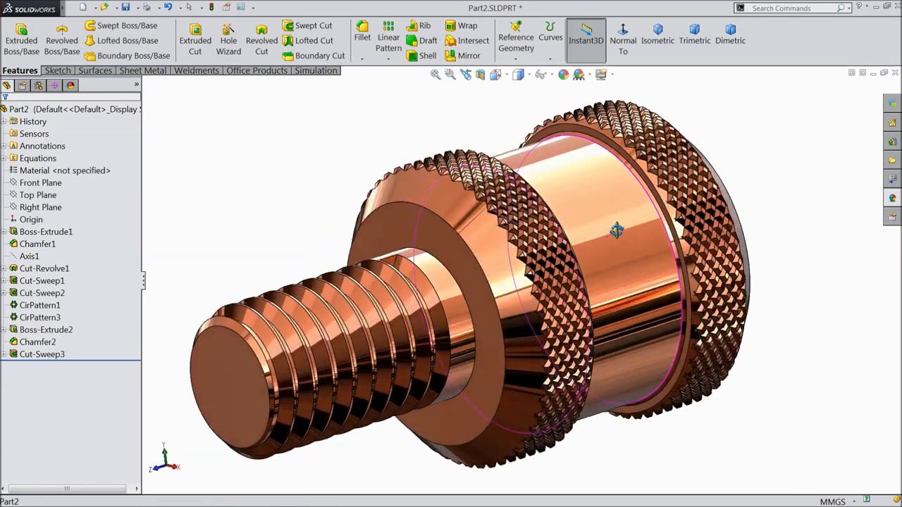
pyautogui.moveTo(617, 228); pyautogui.dragTo(613, 242)
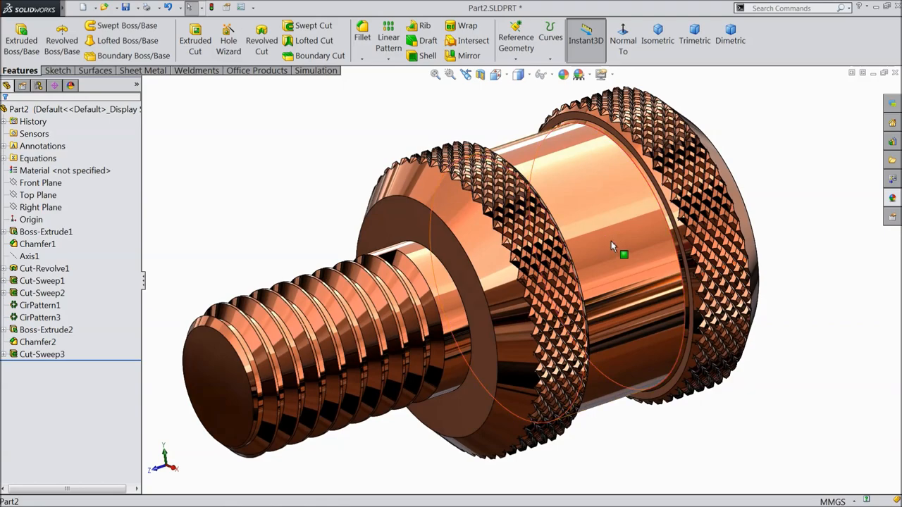